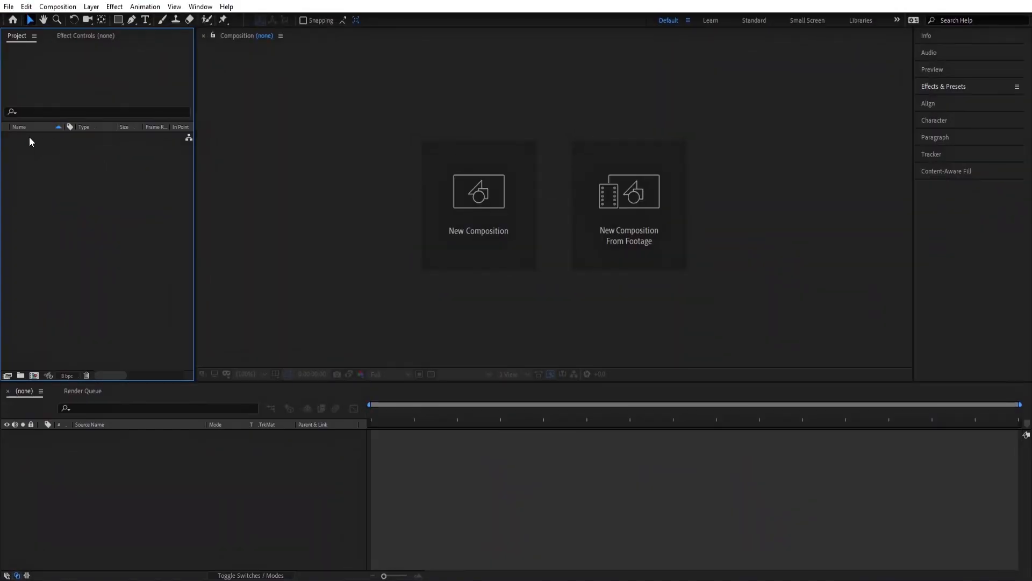
Create the 1920×1080, 30 fps PLEXUS BACKGROUND composition and start a new solid layer
click(479, 191)
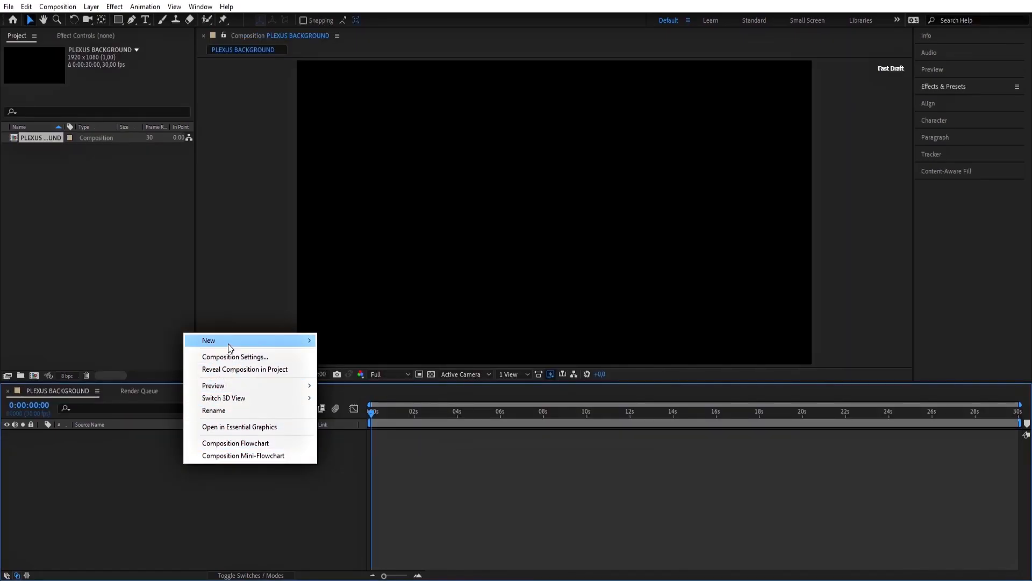
click(226, 340)
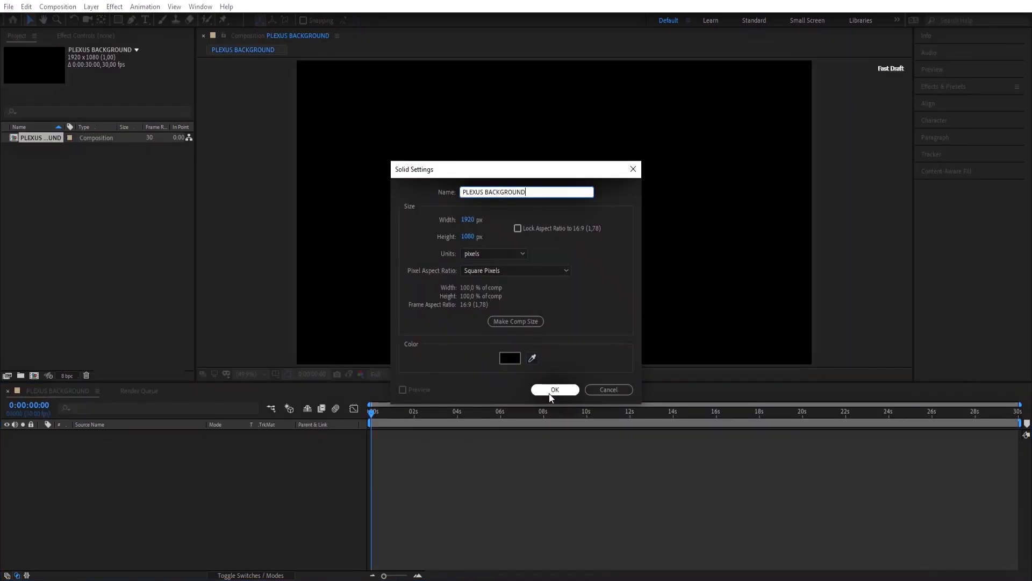
Add the black solid, apply Plexus and use Primitives as its geometry
click(554, 389)
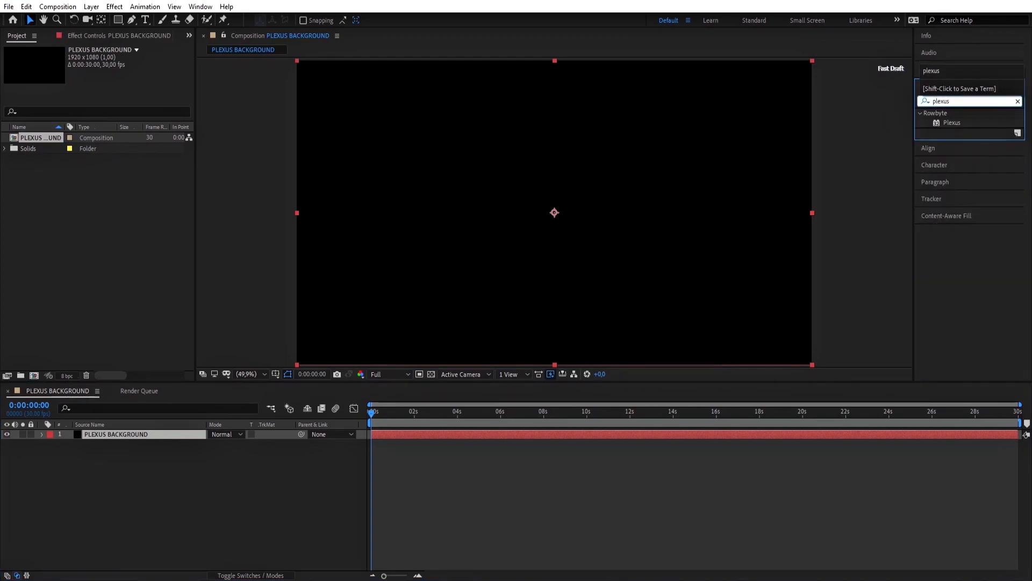
double_click(948, 123)
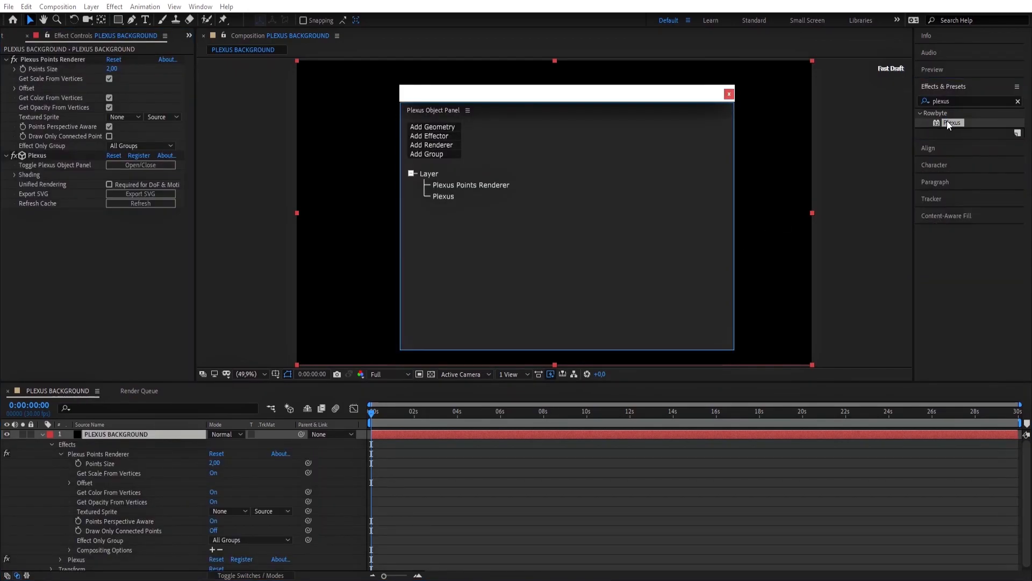
click(432, 126)
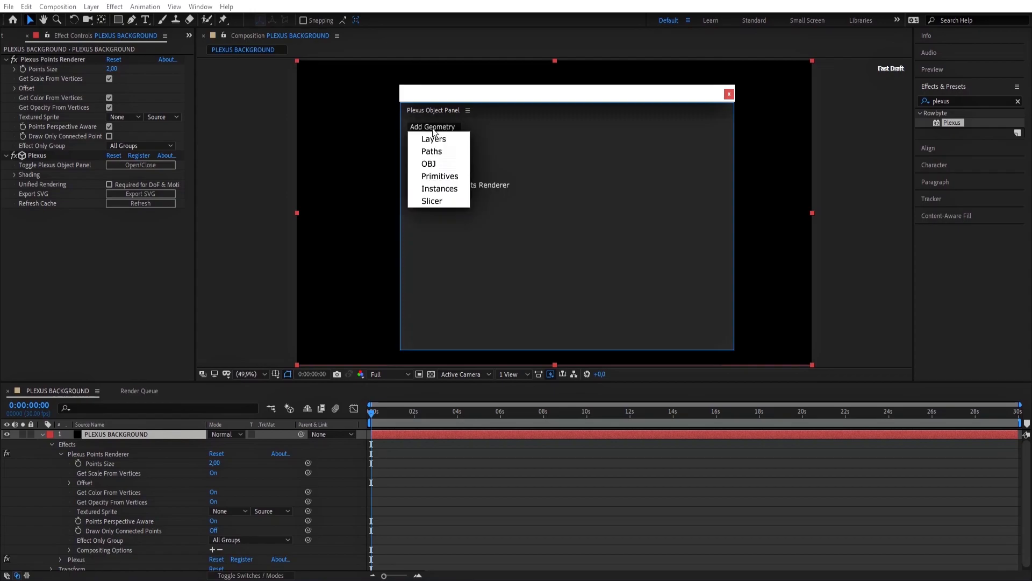
click(440, 176)
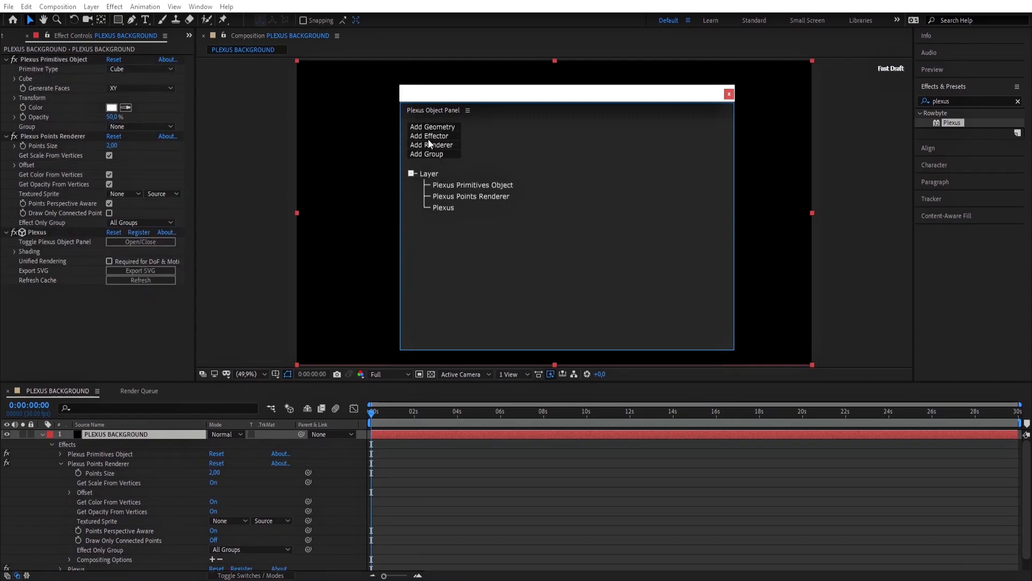
Add a Noise effector and a Lines renderer to the Plexus setup
click(427, 136)
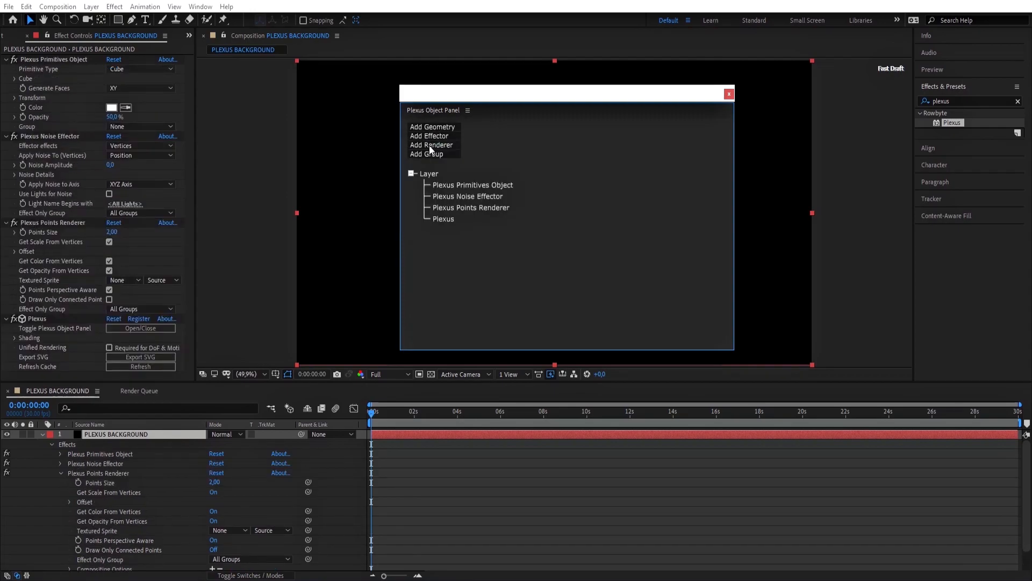
click(430, 144)
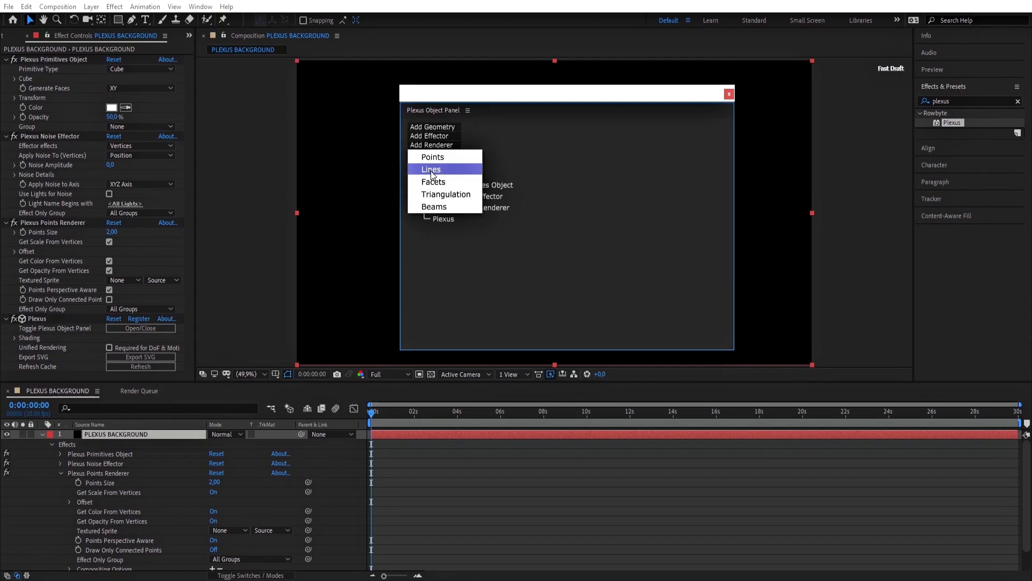
click(431, 168)
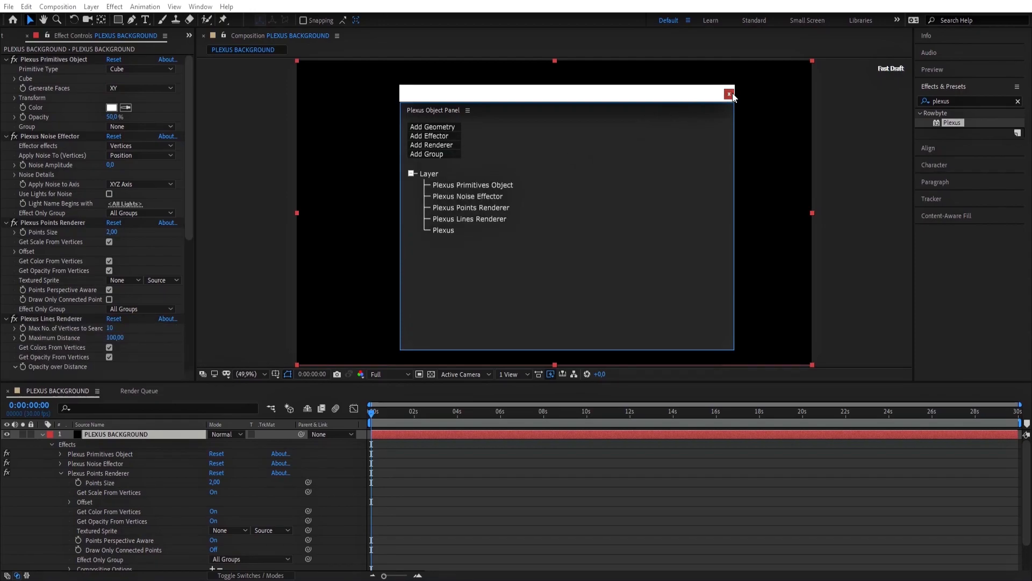
click(727, 94)
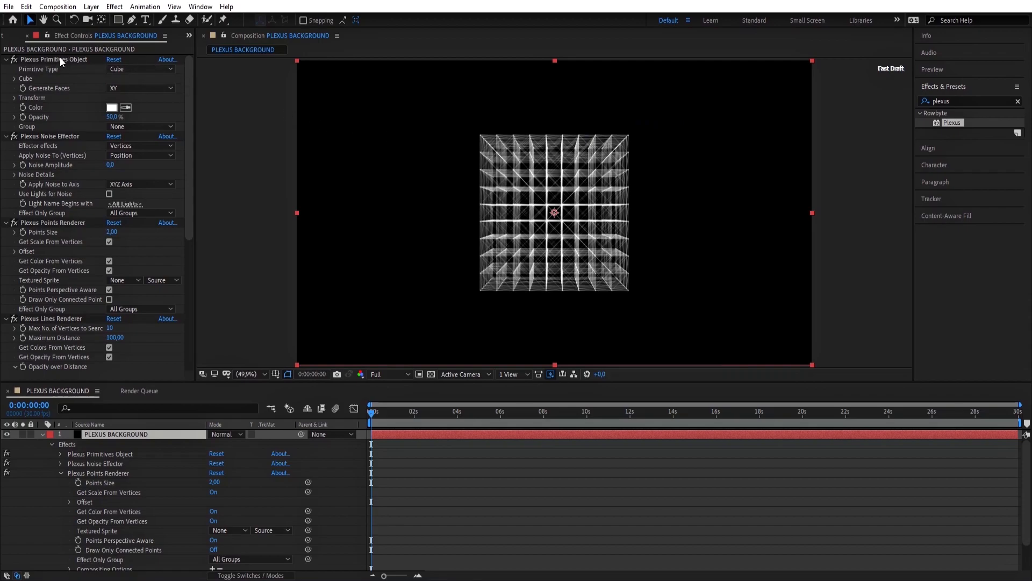
Set the Plexus cube to 4/10/25 points, width 1201, height 983, depth 450
click(15, 78)
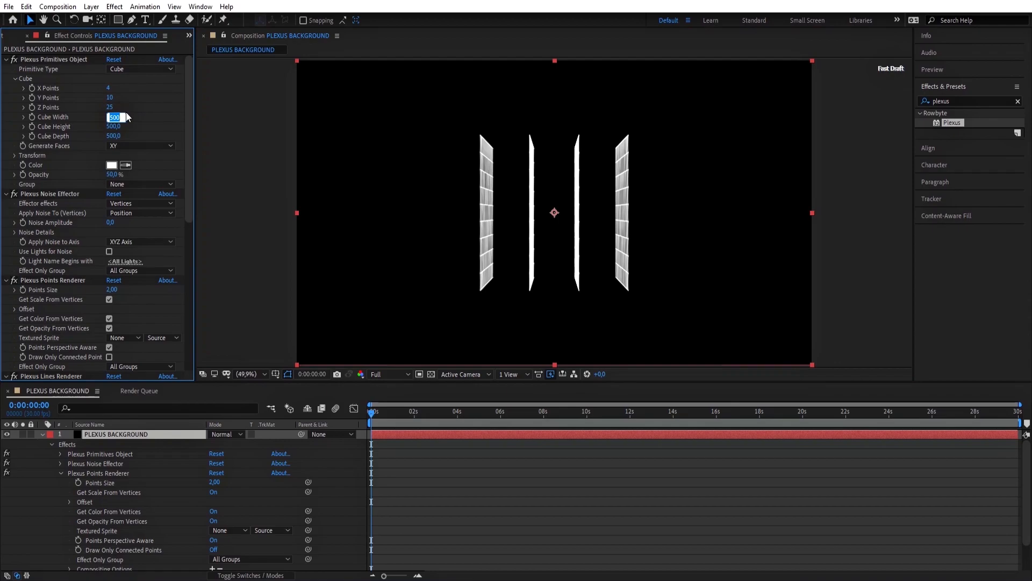
drag(115, 116, 115, 116)
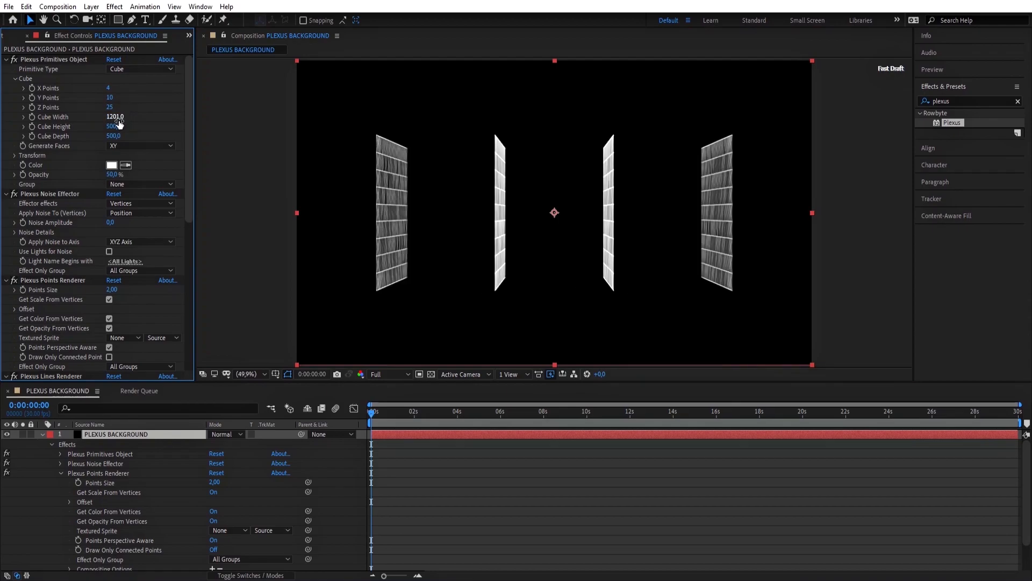
click(112, 127)
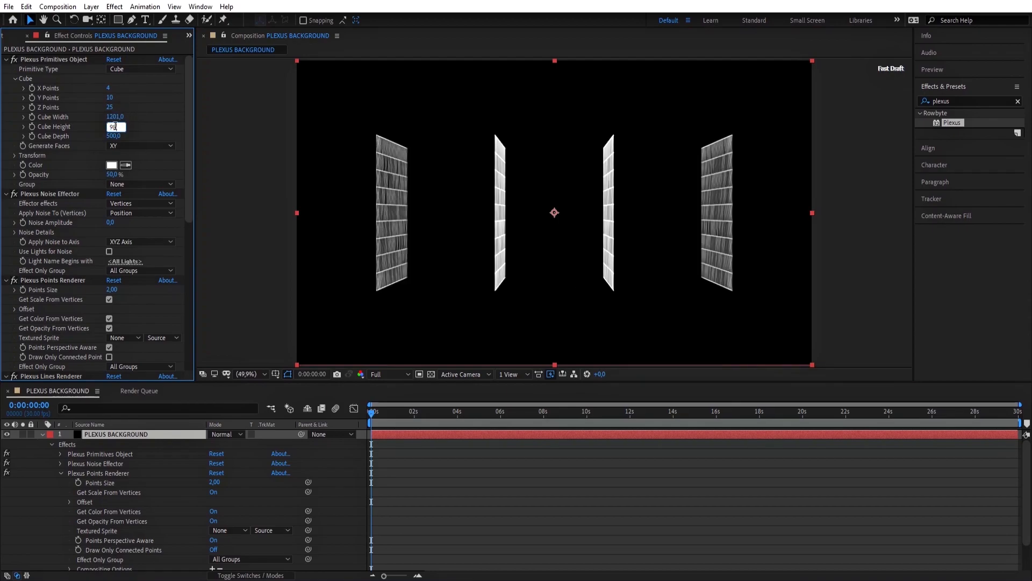
click(116, 137)
text(450)
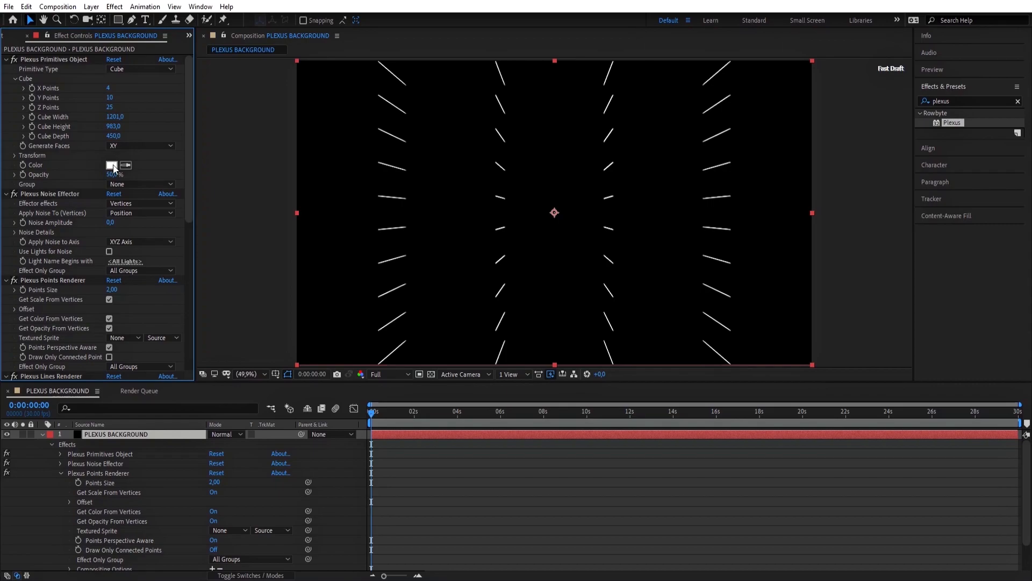
Colour the Primitives Object pink FF00DE at 40% opacity
click(111, 165)
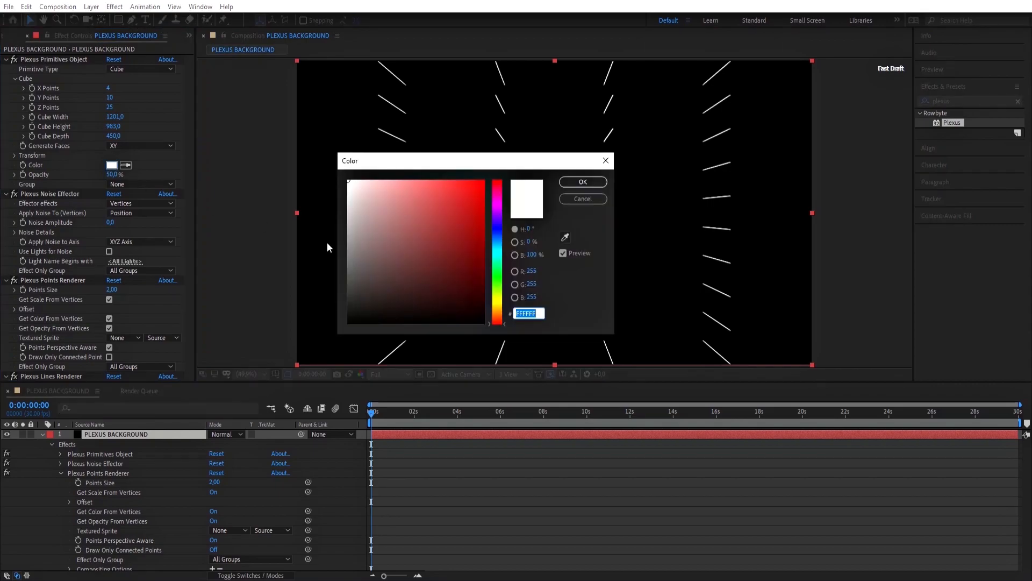
click(481, 284)
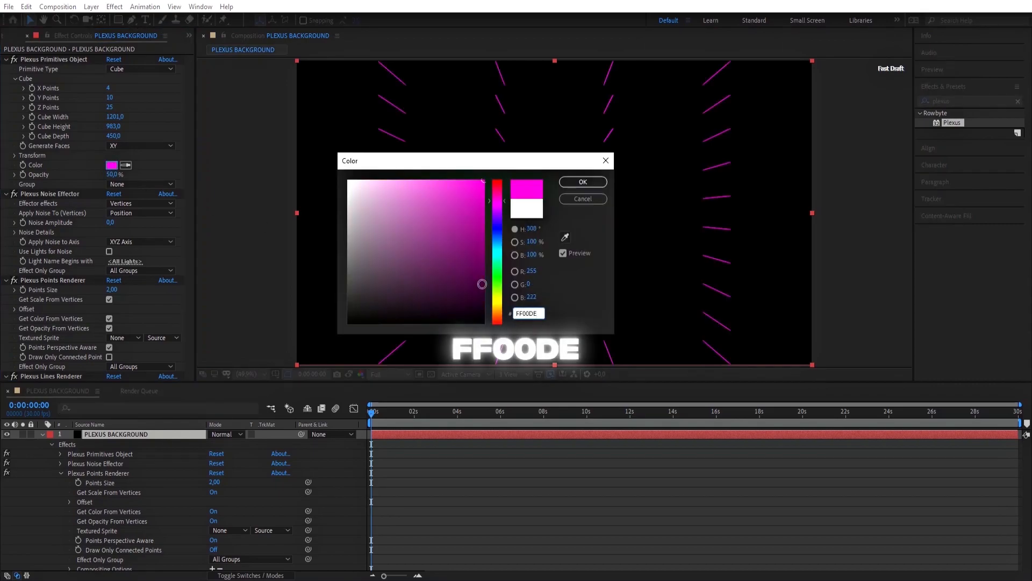
click(583, 182)
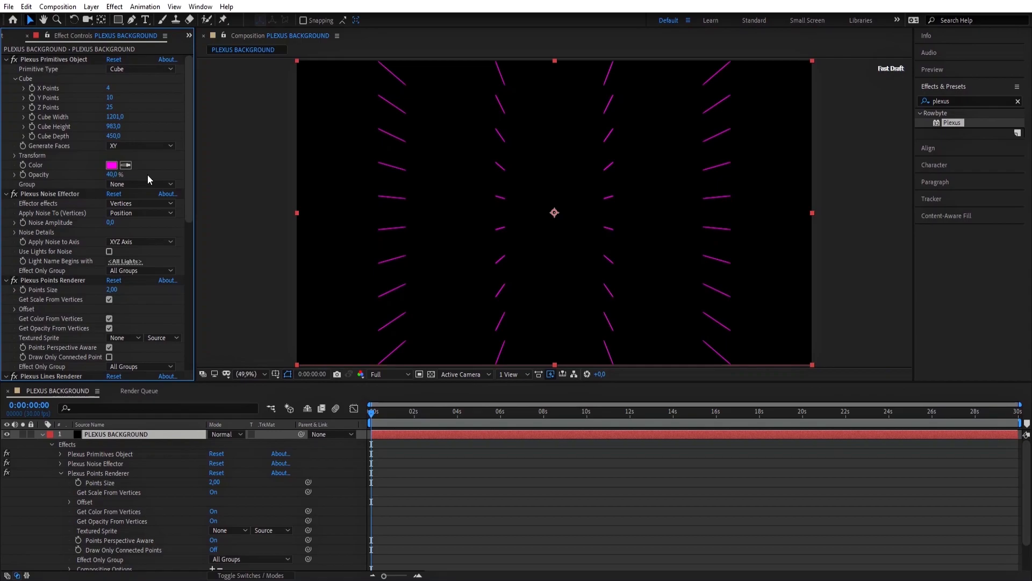
click(7, 59)
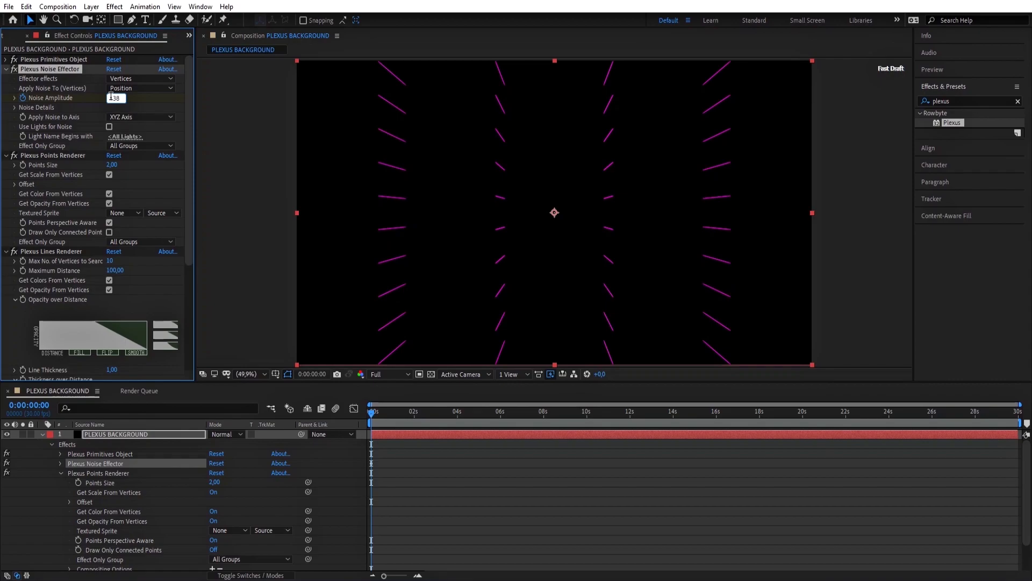
Set Noise Amplitude to 1987 and keyframe Noise Evolution to one revolution
text(1389,0)
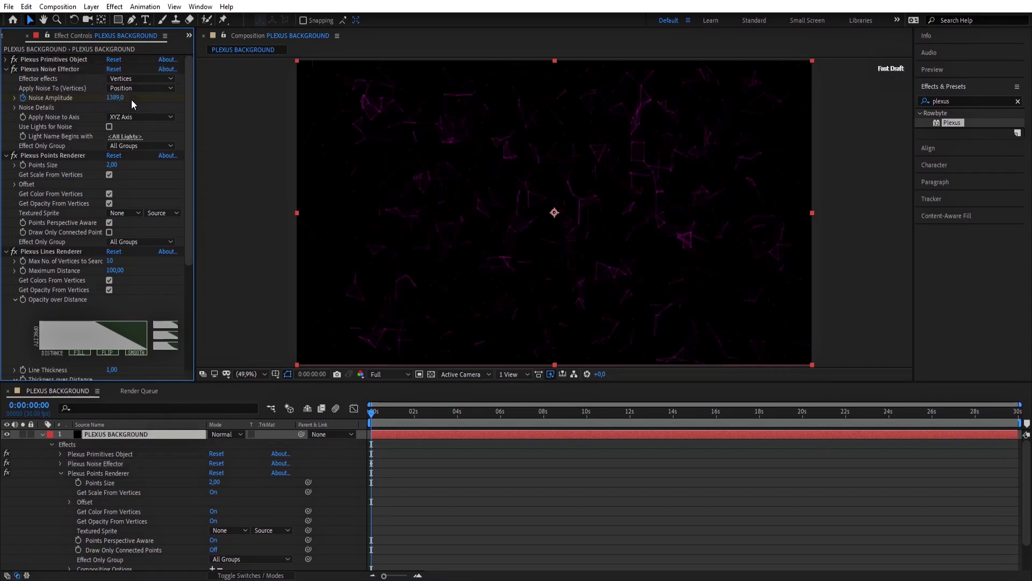
double_click(116, 97)
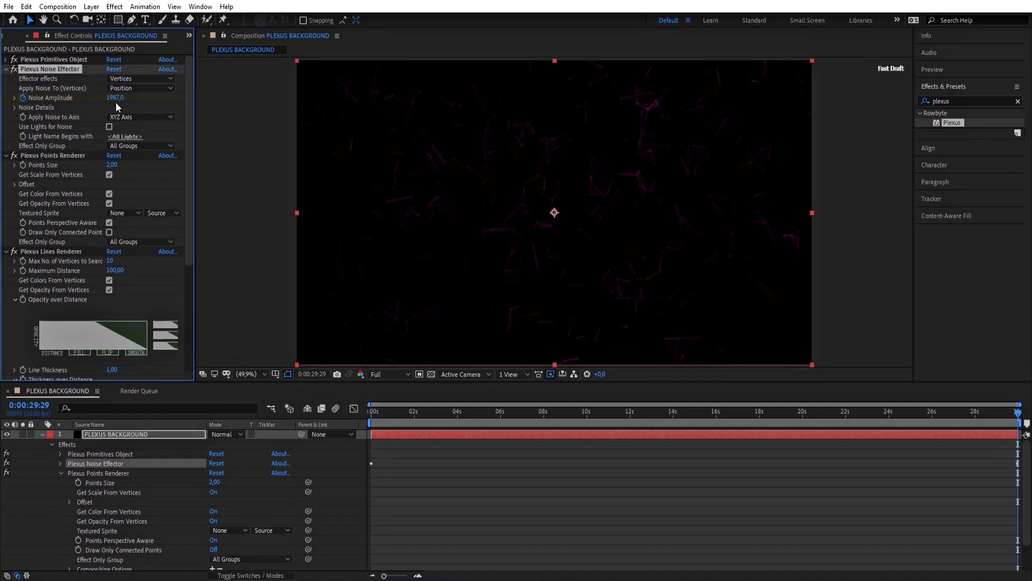
click(15, 107)
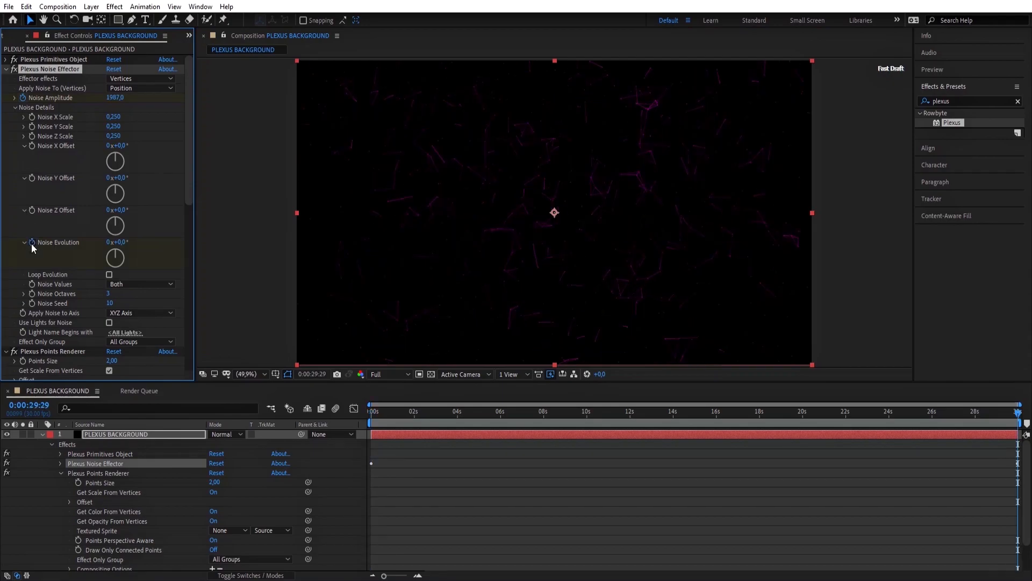
click(116, 241)
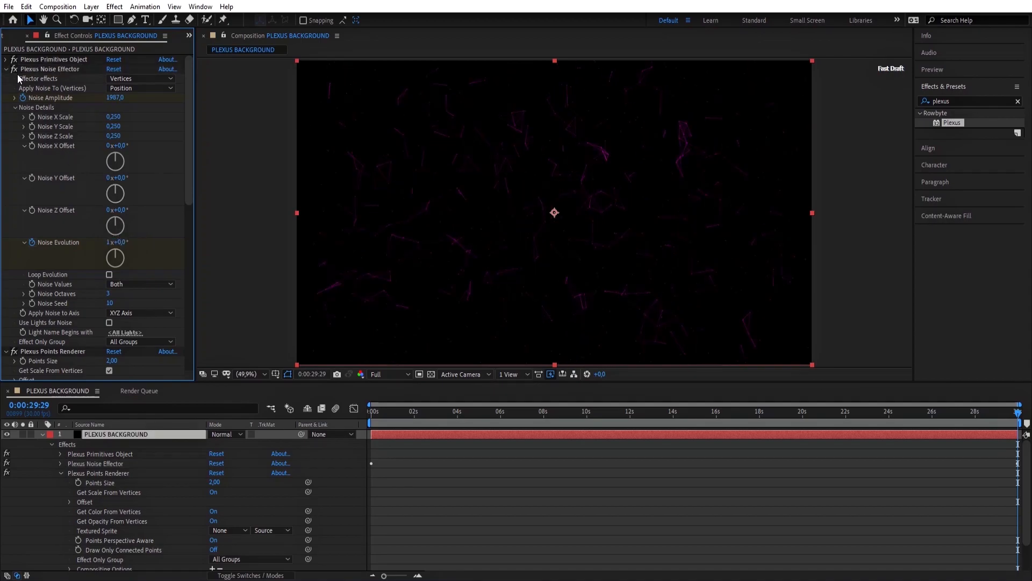
Set Points Size to 2.5 and give points their own pink FF00DE colour instead of vertex colour
click(8, 69)
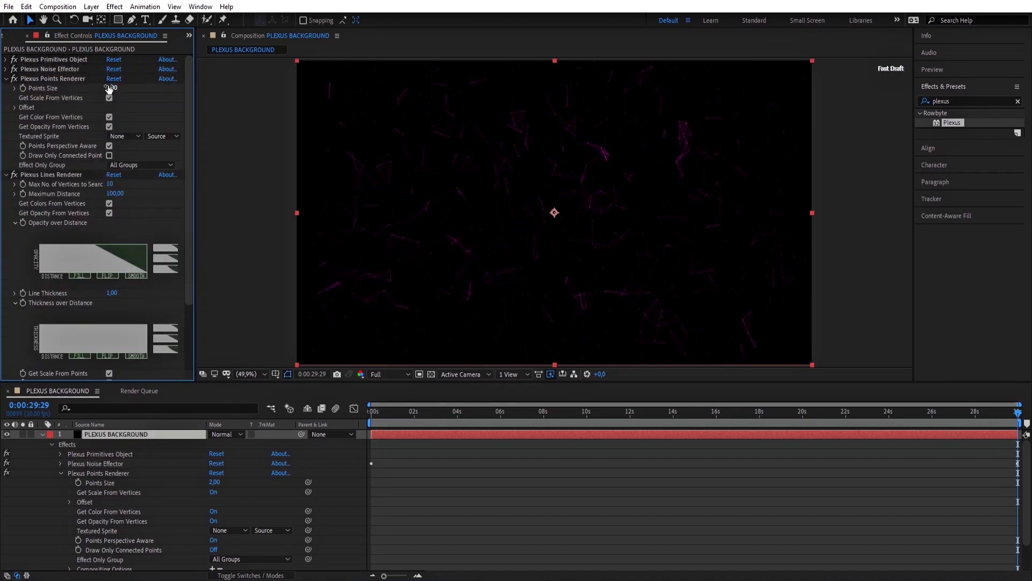
double_click(109, 88)
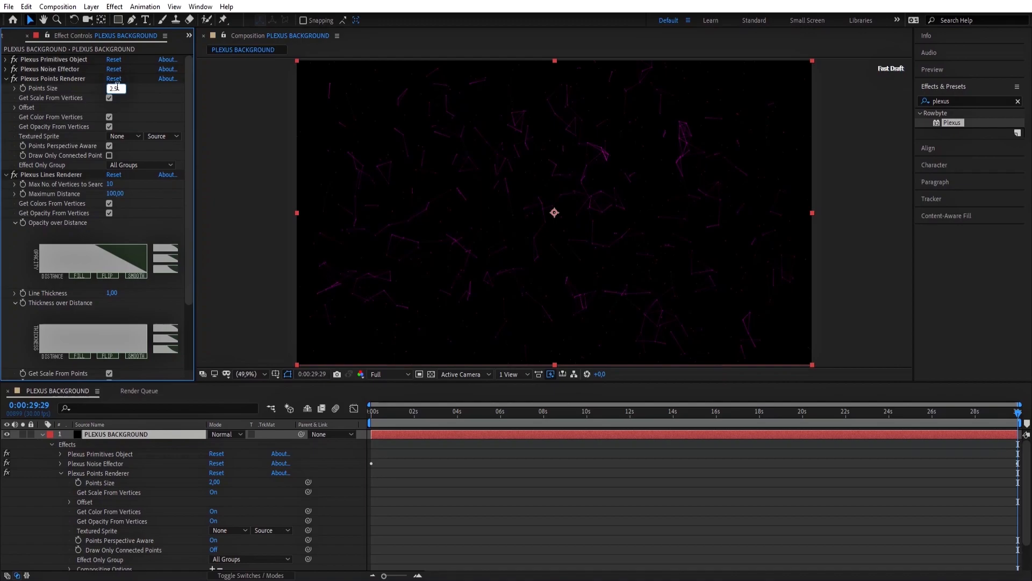
click(109, 116)
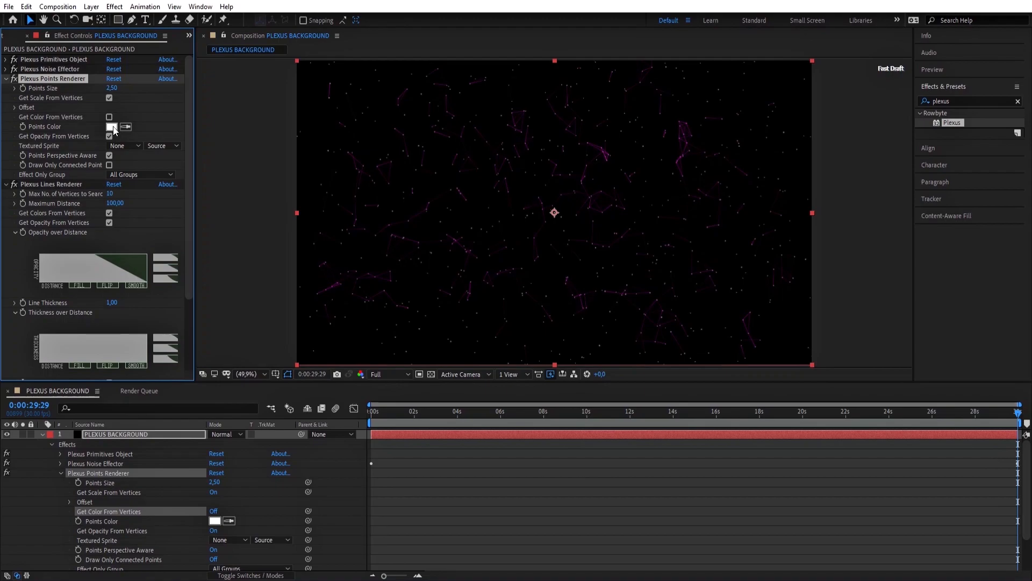
click(110, 127)
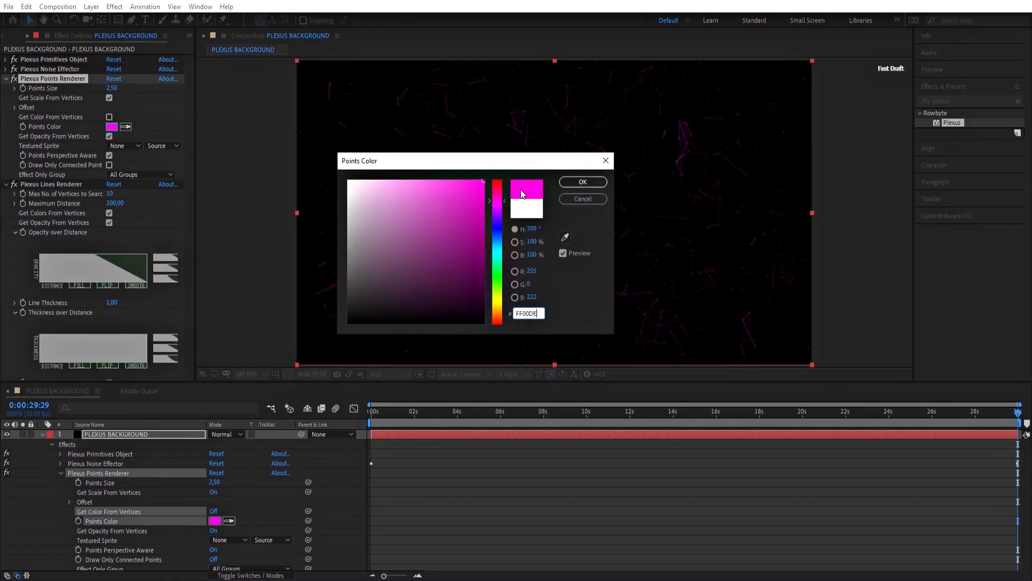
click(582, 181)
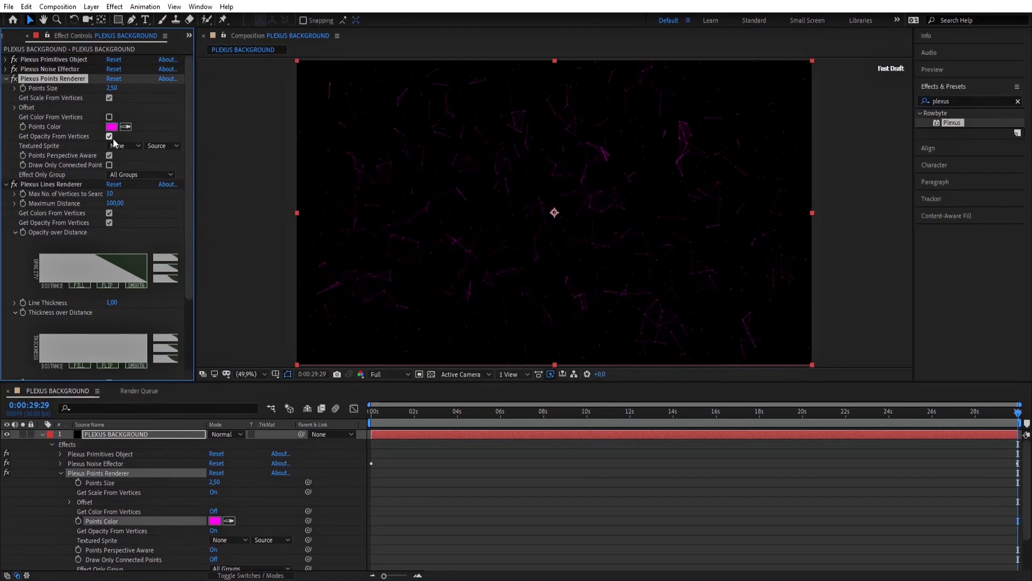
click(110, 137)
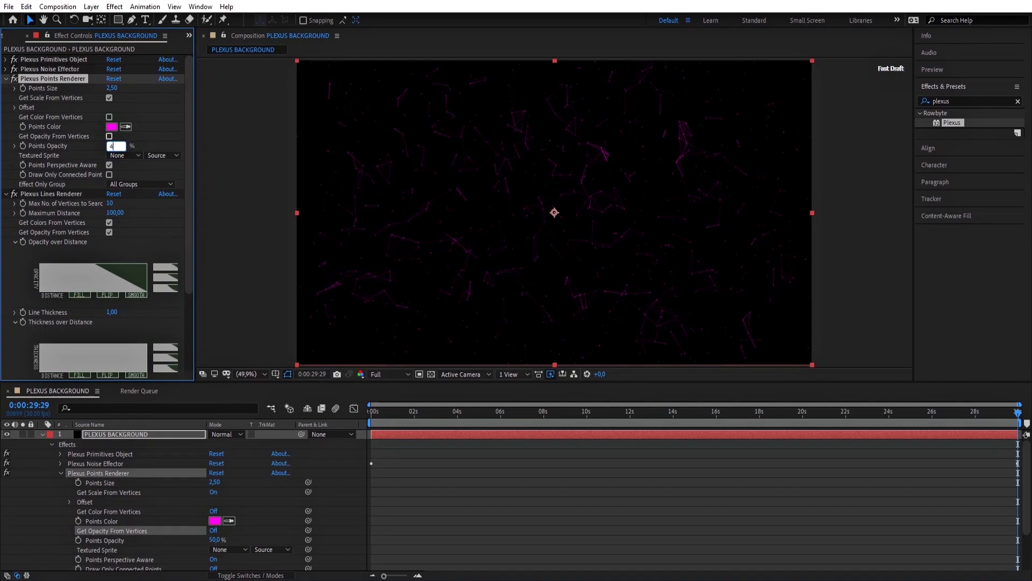
click(5, 78)
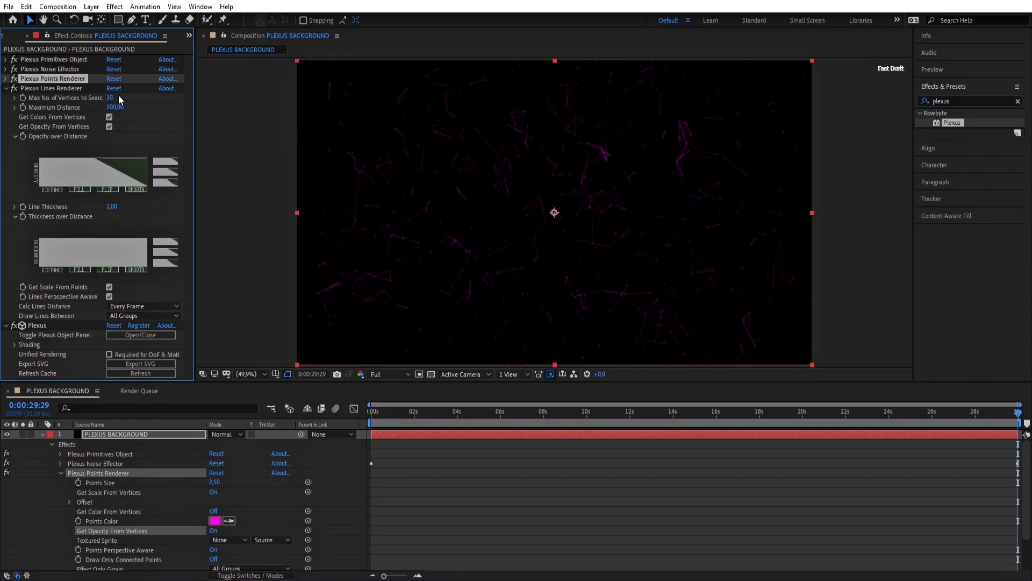
Set lines to Max Vertices 8, Maximum Distance 111, own 40% opacity and thickness 0.5
click(111, 97)
text(8)
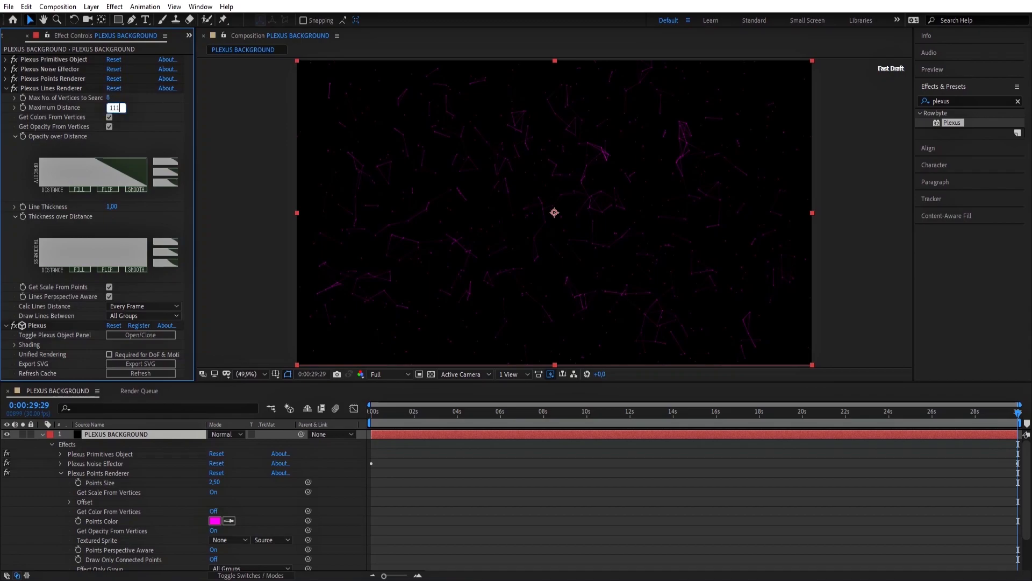
key(Enter)
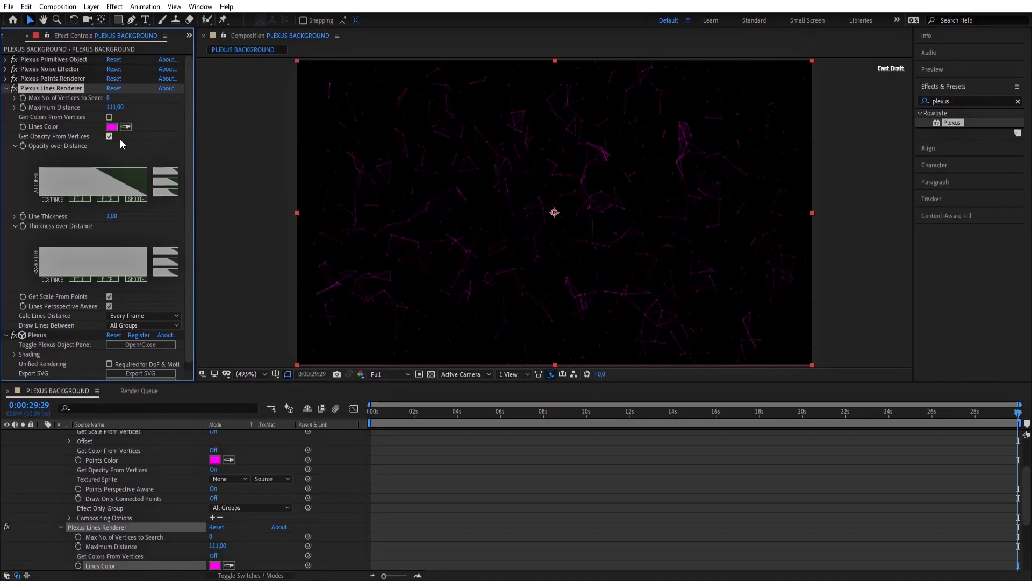
click(109, 137)
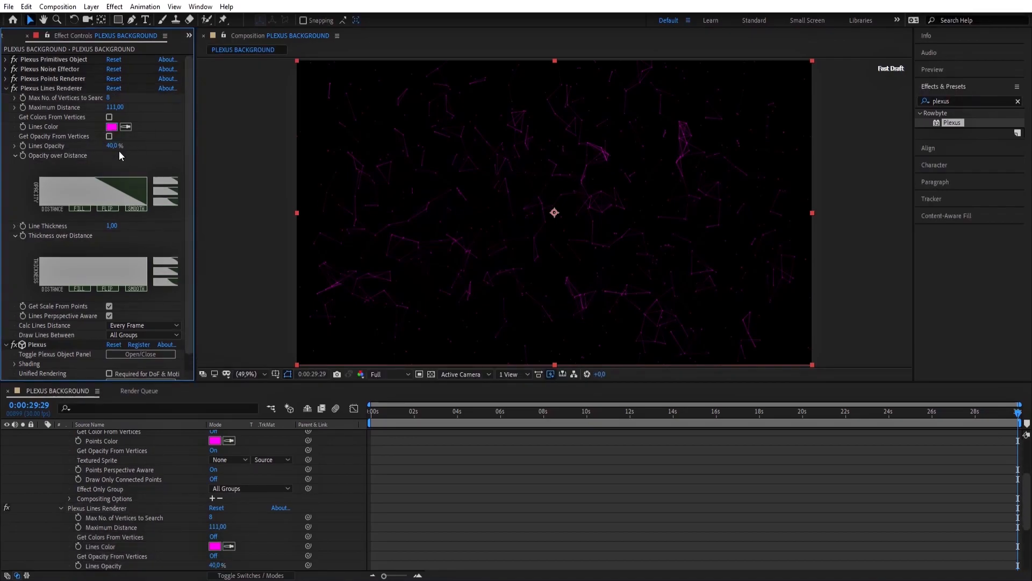
click(110, 226)
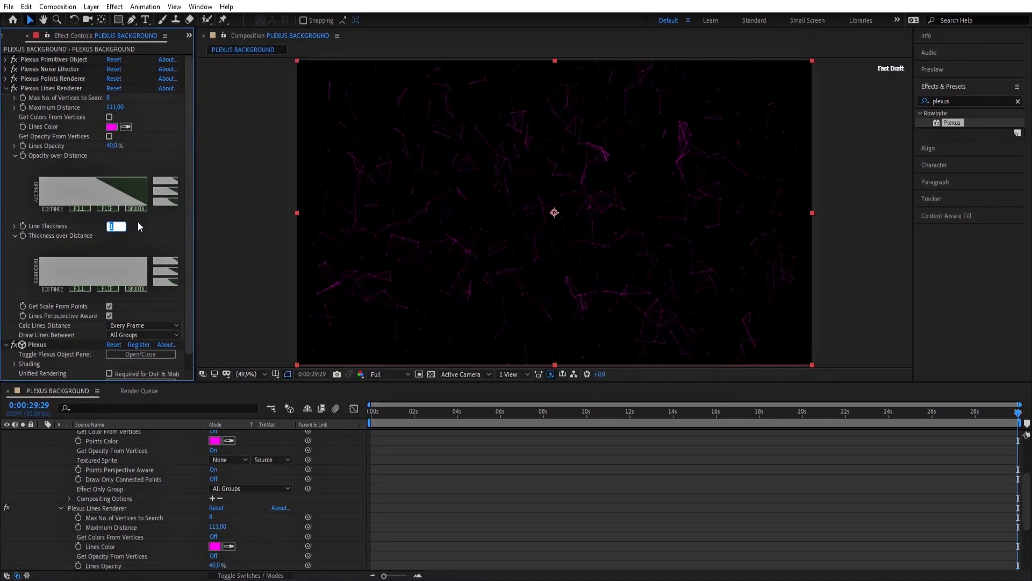
text(0.5)
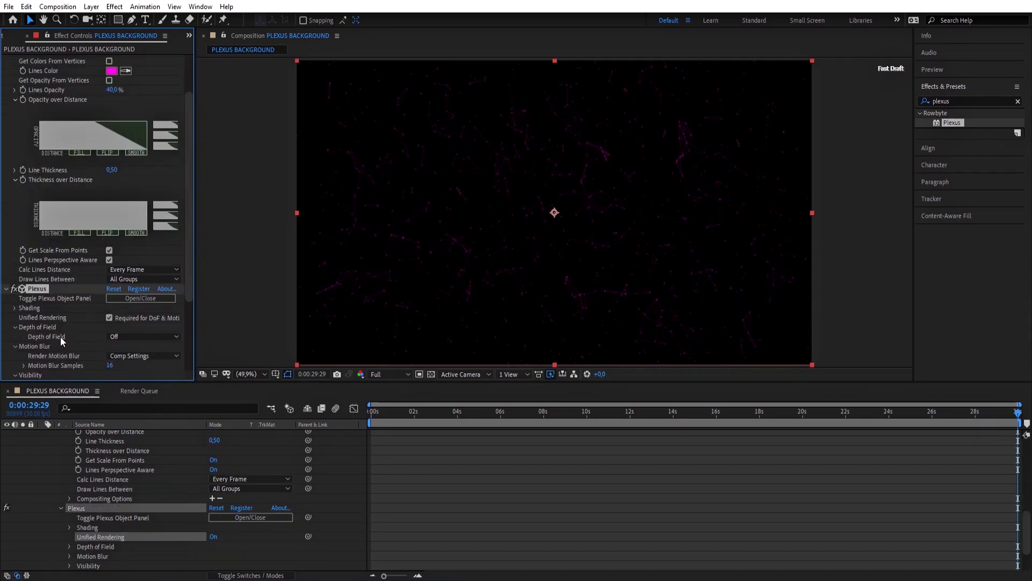
Enable Unified Rendering for depth of field and motion blur
click(143, 336)
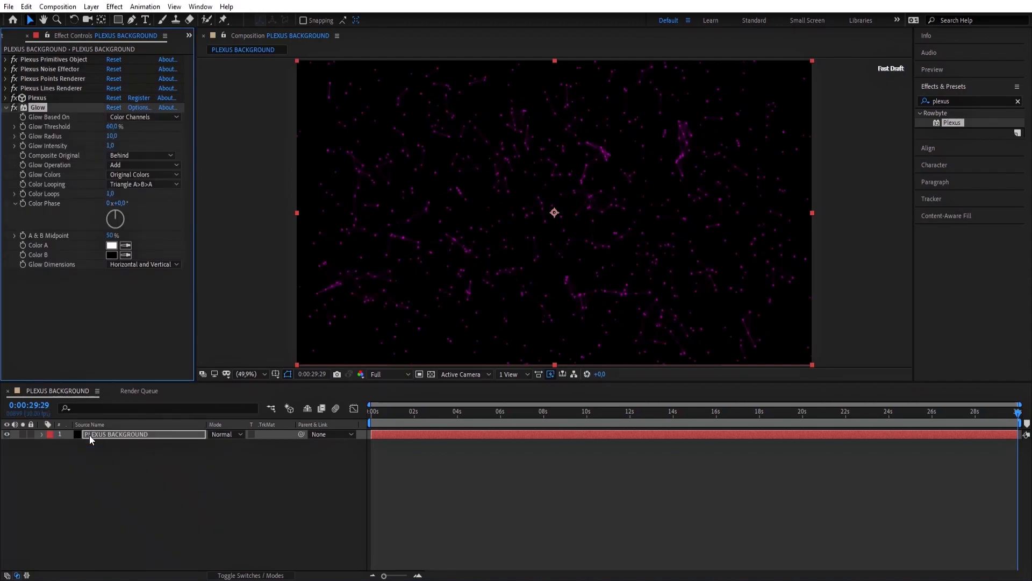
Apply Glow to the Plexus layer and add a two-node 35mm Camera 1
click(5, 107)
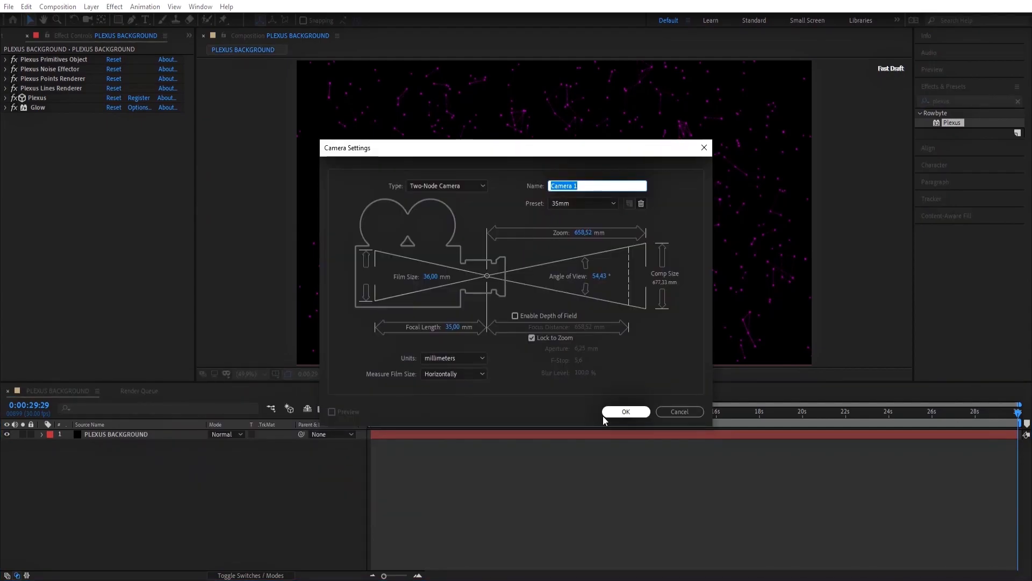
click(625, 411)
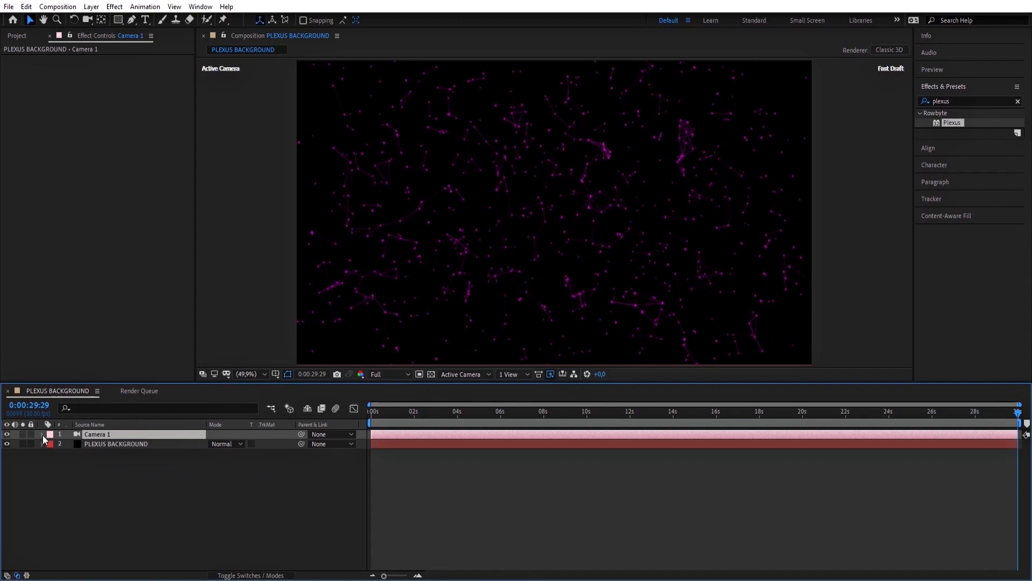
Move Camera 1 closer by setting its Position Z to 570.8
click(43, 434)
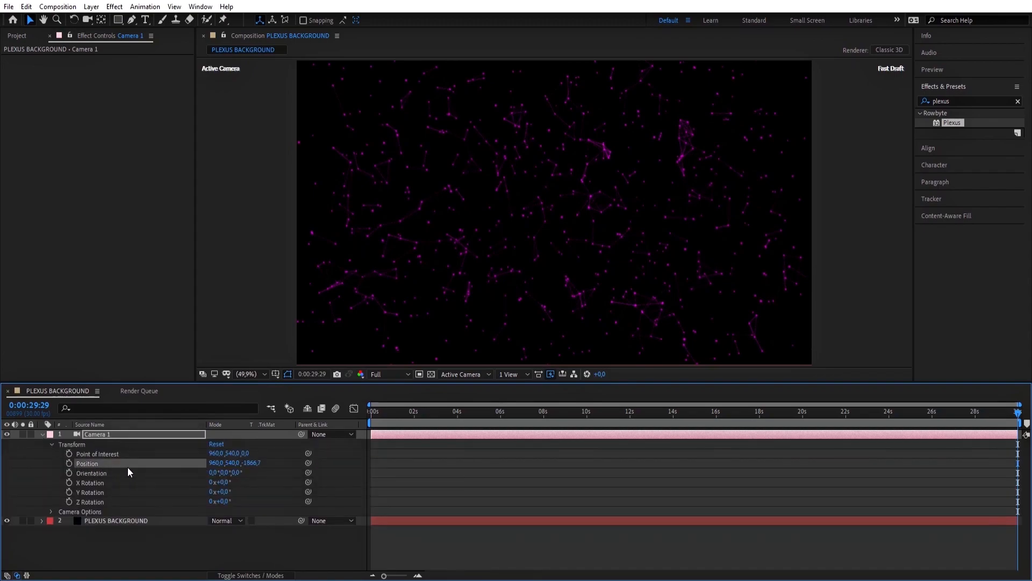
double_click(215, 462)
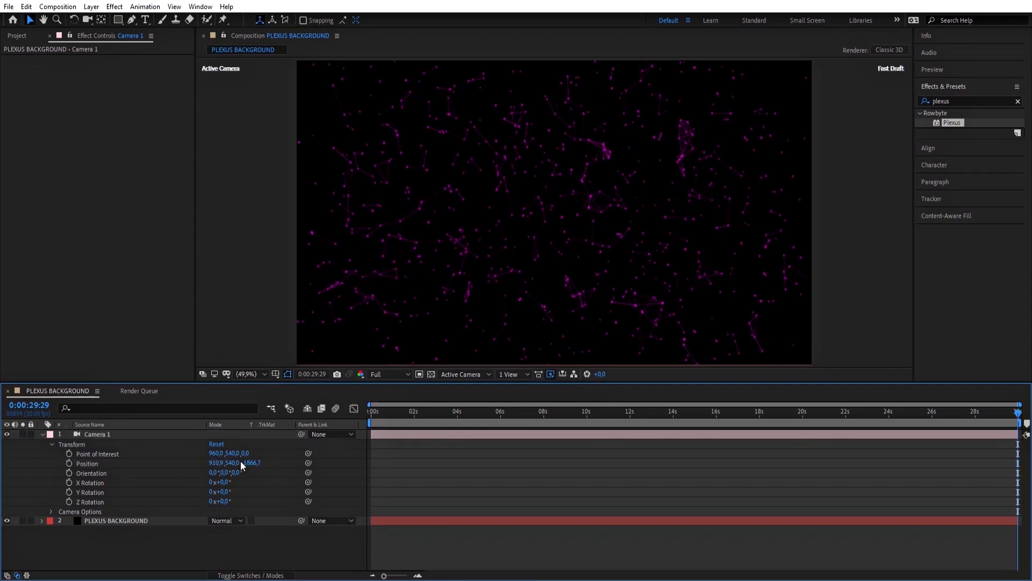
double_click(234, 462)
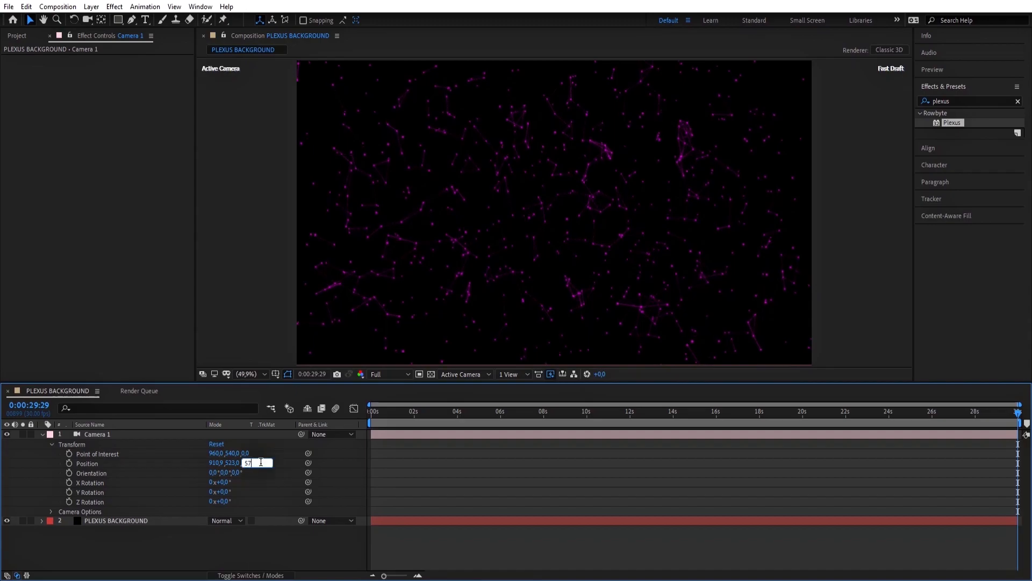
text(570.8)
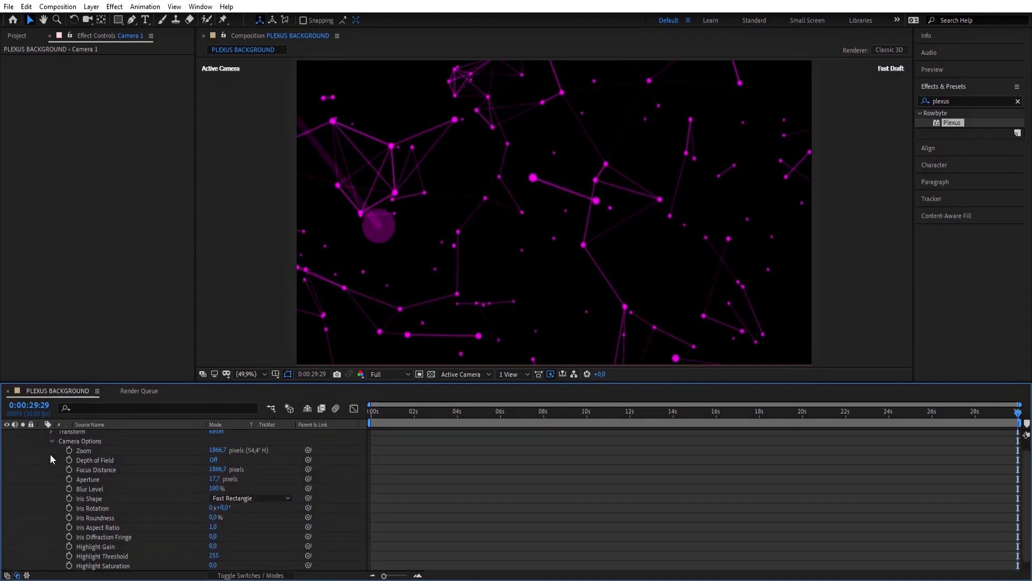
Turn Camera 1's Depth of Field on and begin adjusting its Focus Distance
click(95, 460)
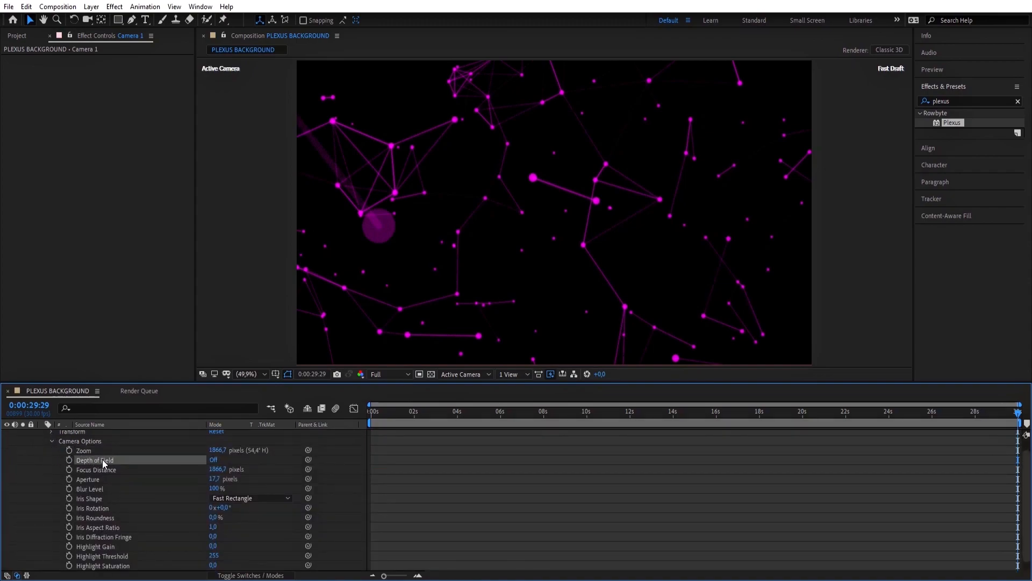
click(213, 460)
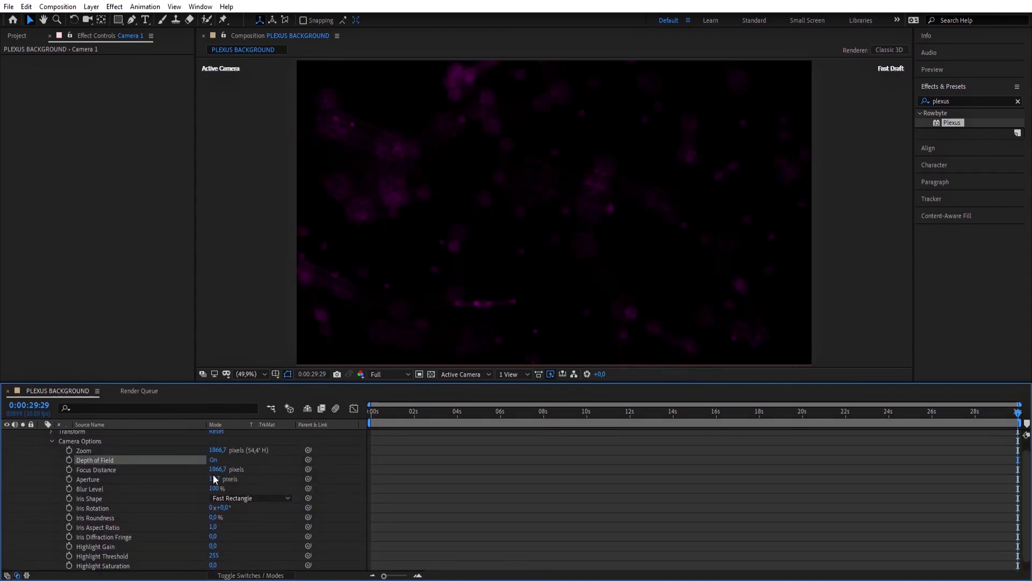
click(217, 469)
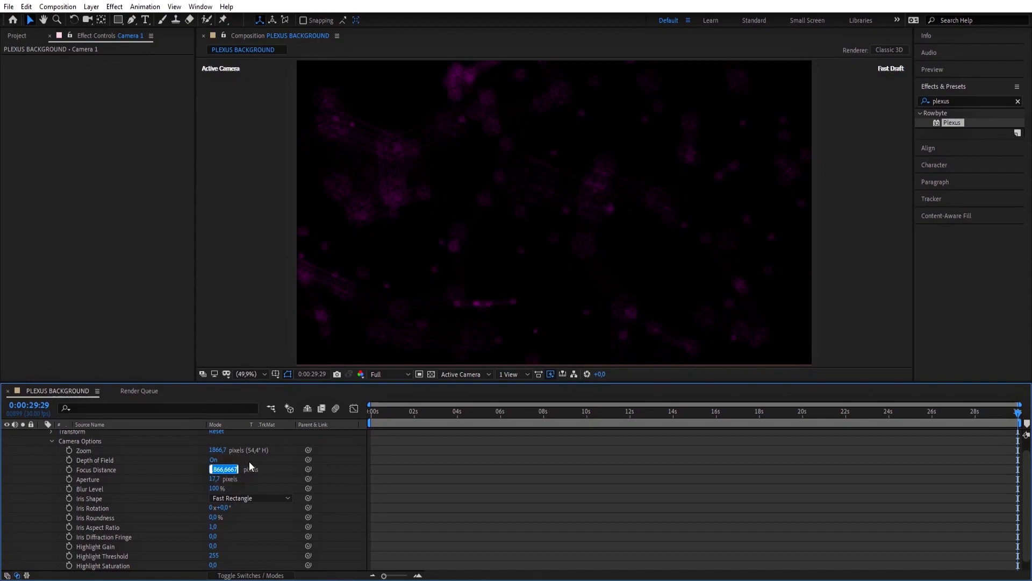